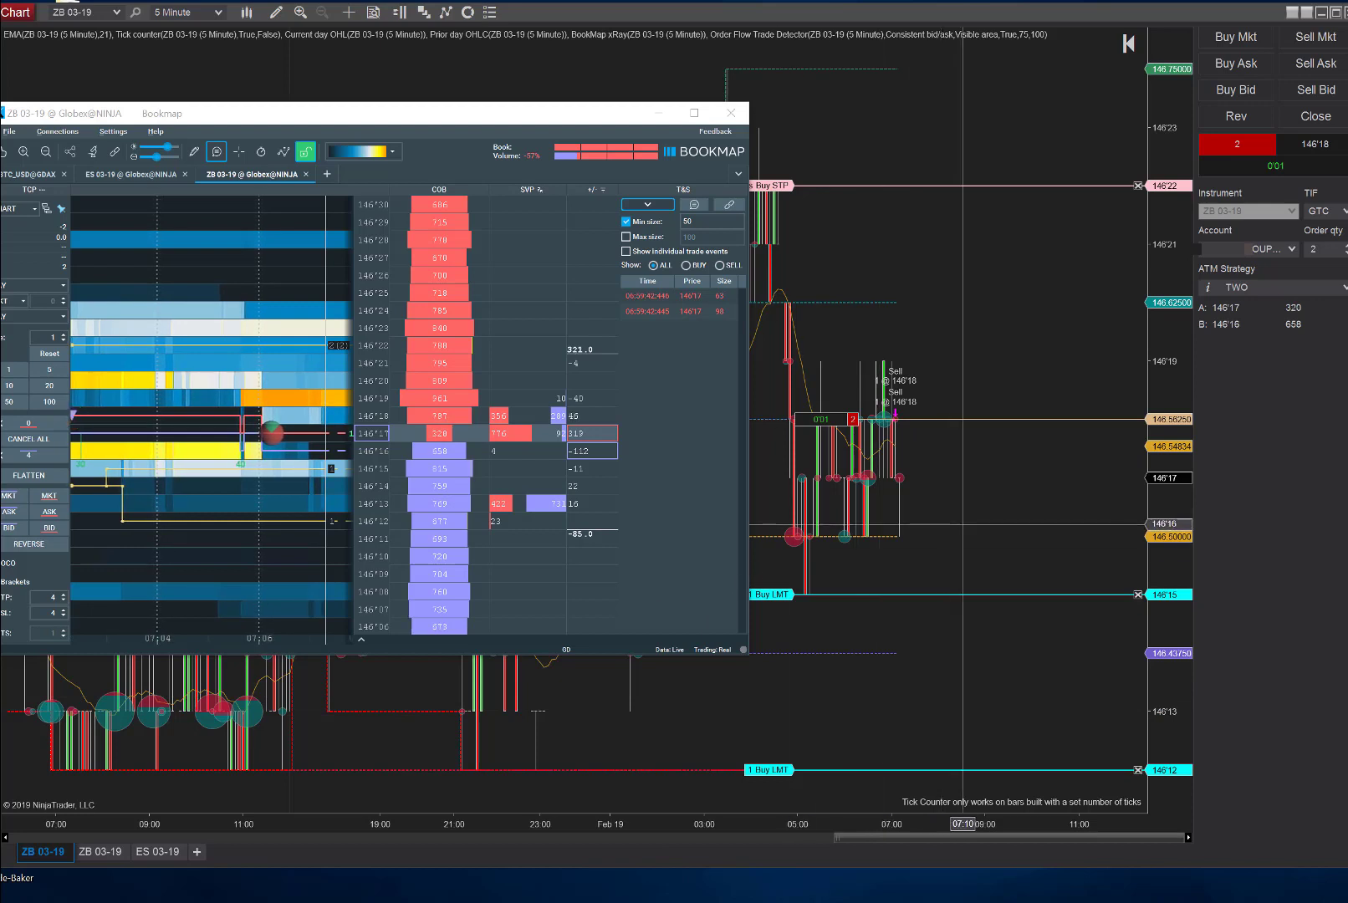
Step: Bring the ZB 03-19 chart in front of Bookmap and trail the buy stop to 146'20
{"action": "left_click", "coordinate": [729, 113]}
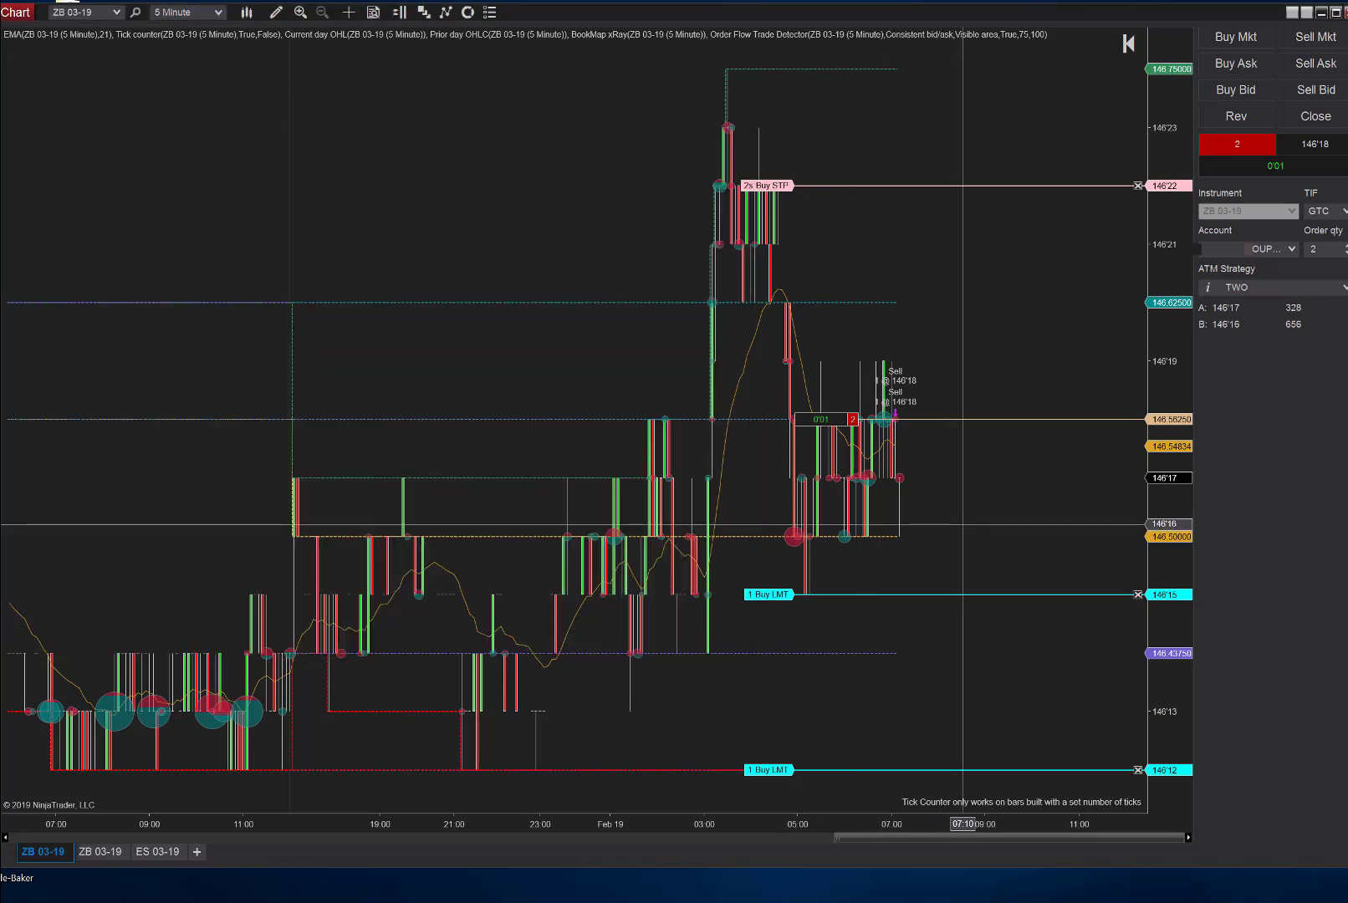
{"action": "mouse_move", "coordinate": [752, 413]}
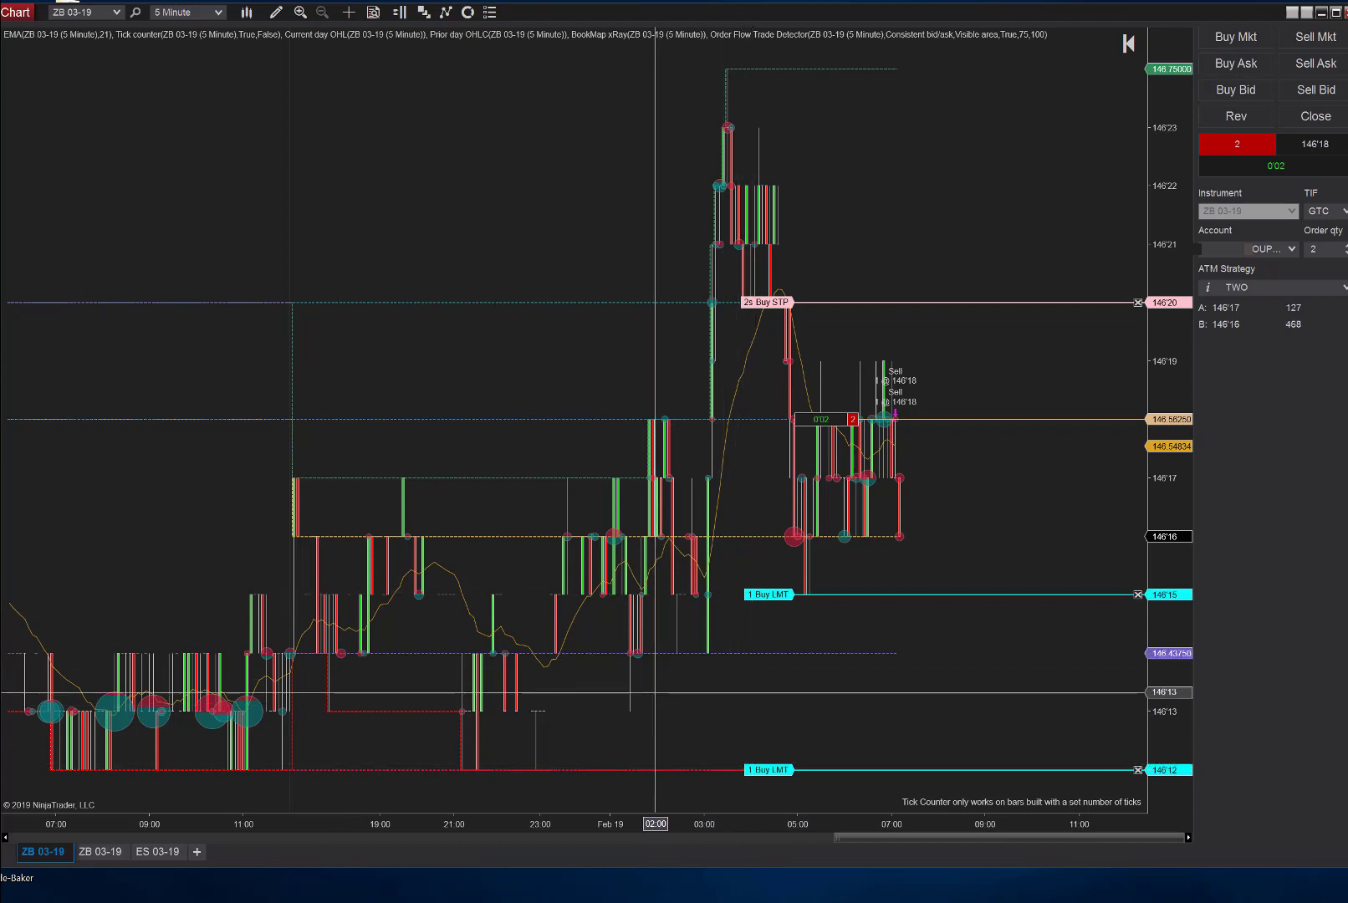
{"action": "left_click", "coordinate": [182, 12]}
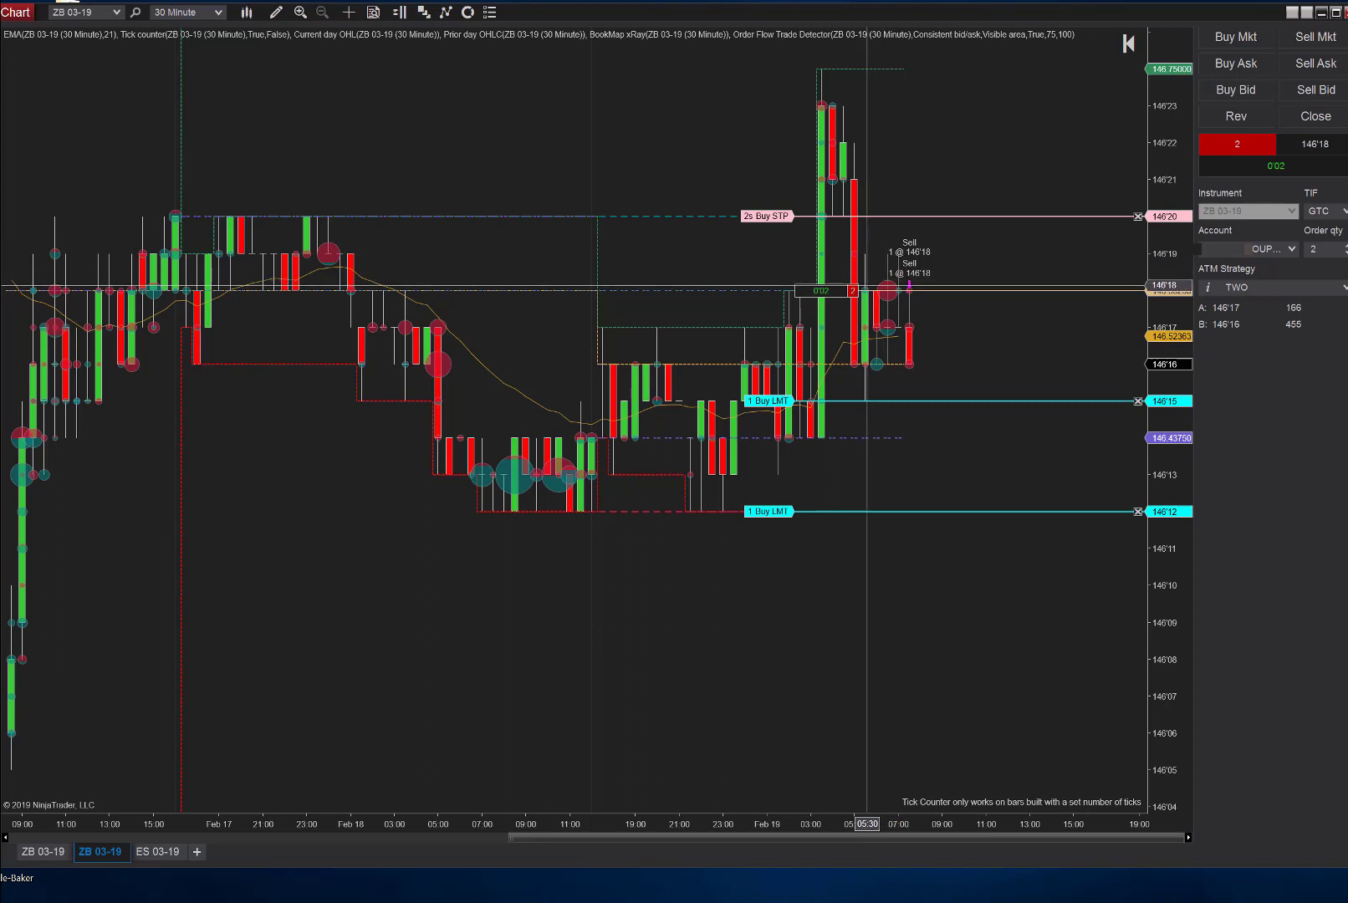
{"action": "mouse_move", "coordinate": [895, 308]}
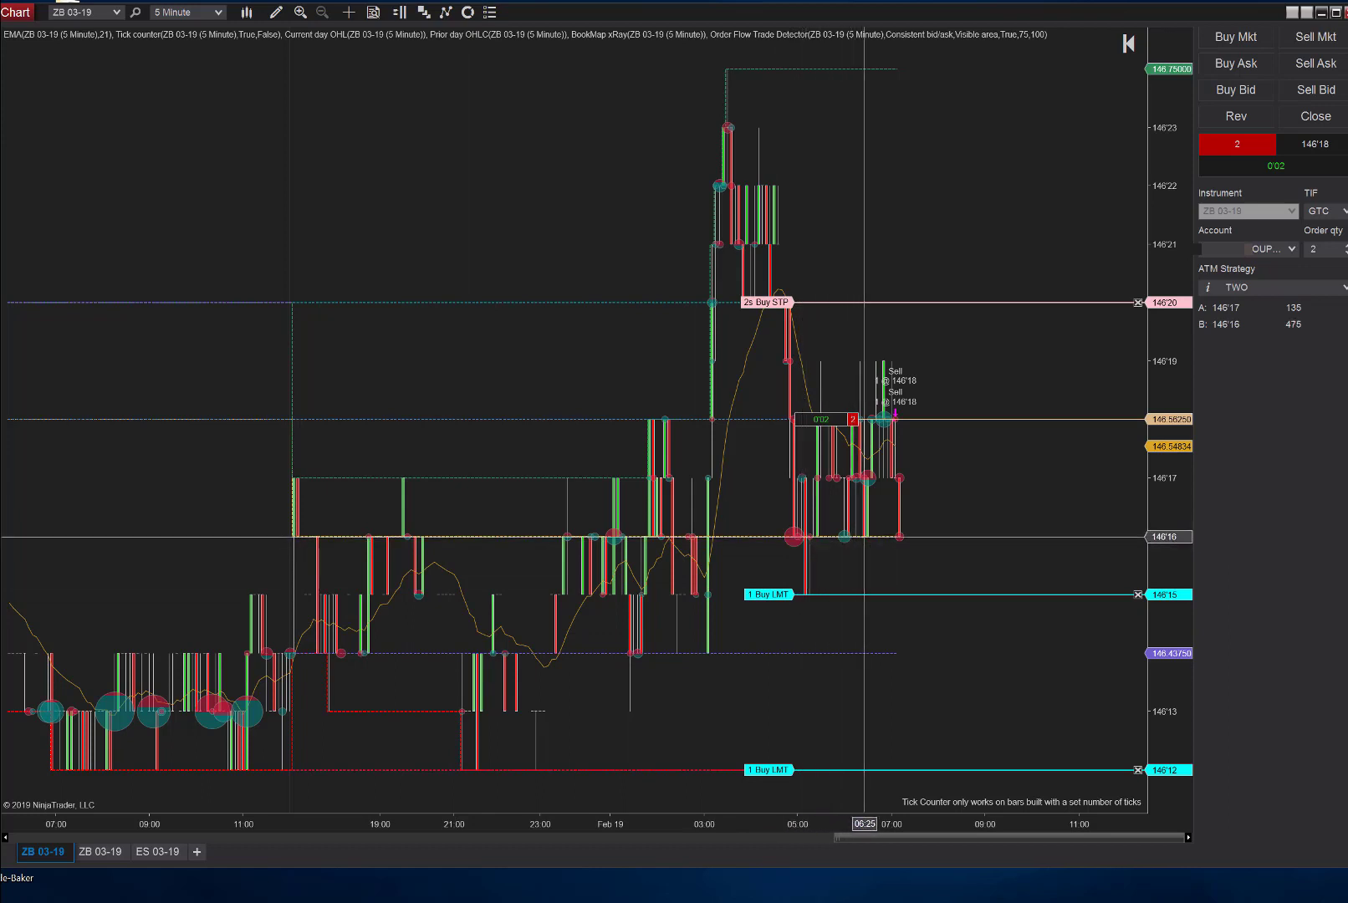
{"action": "mouse_move", "coordinate": [896, 537]}
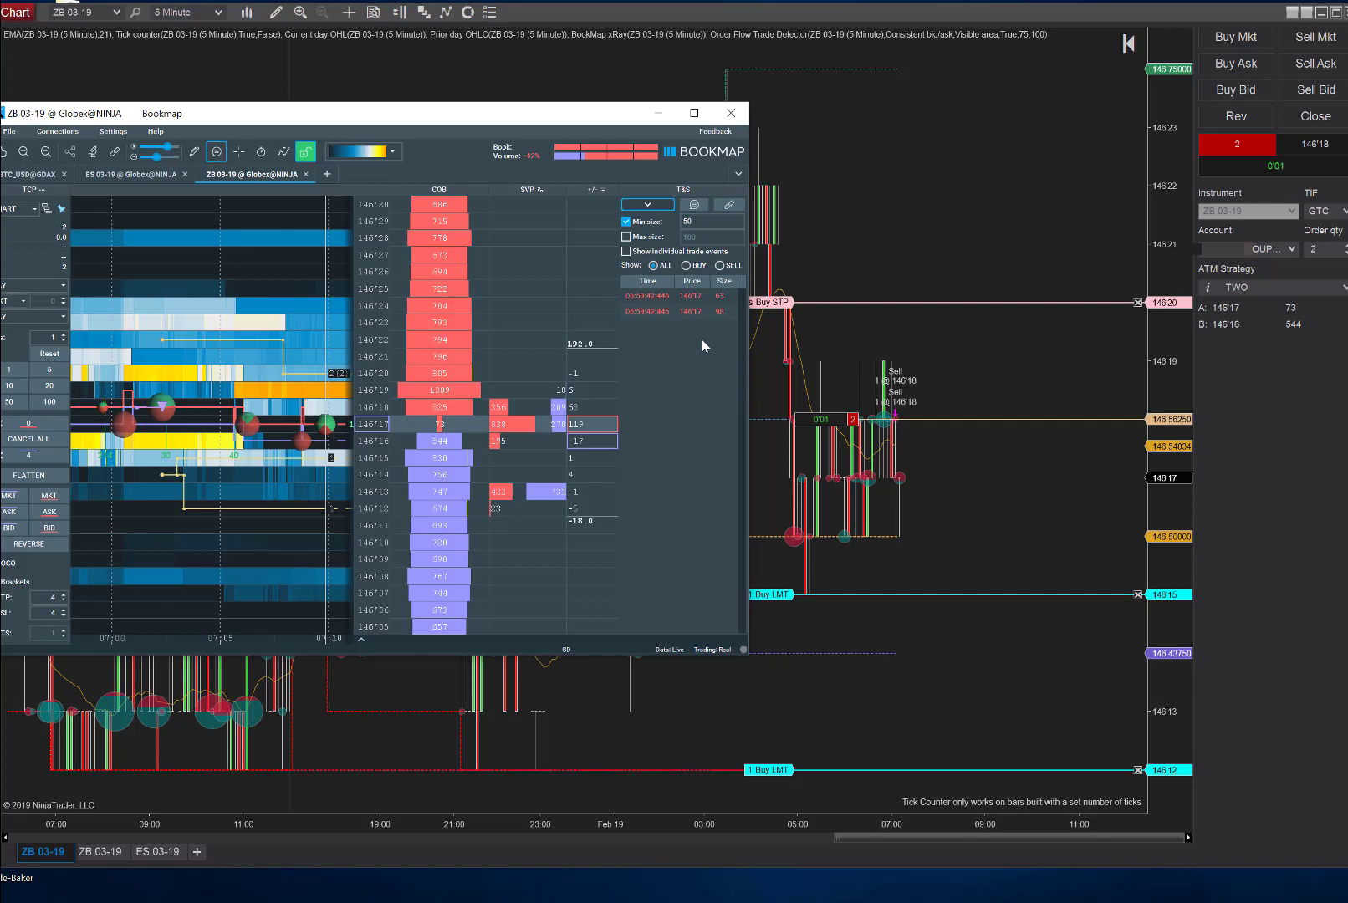
{"action": "mouse_move", "coordinate": [708, 407]}
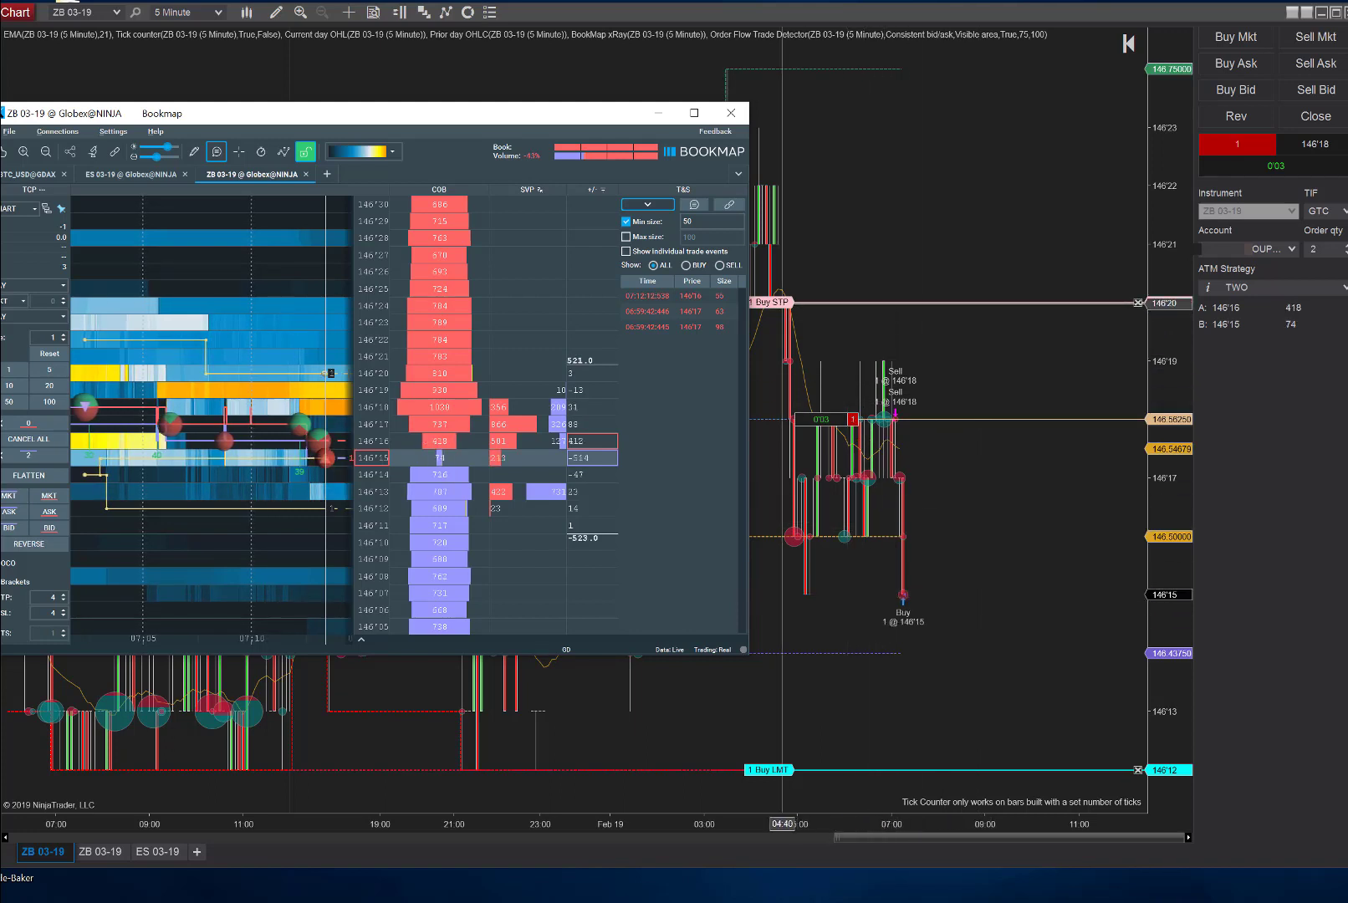
{"action": "left_click", "coordinate": [731, 112]}
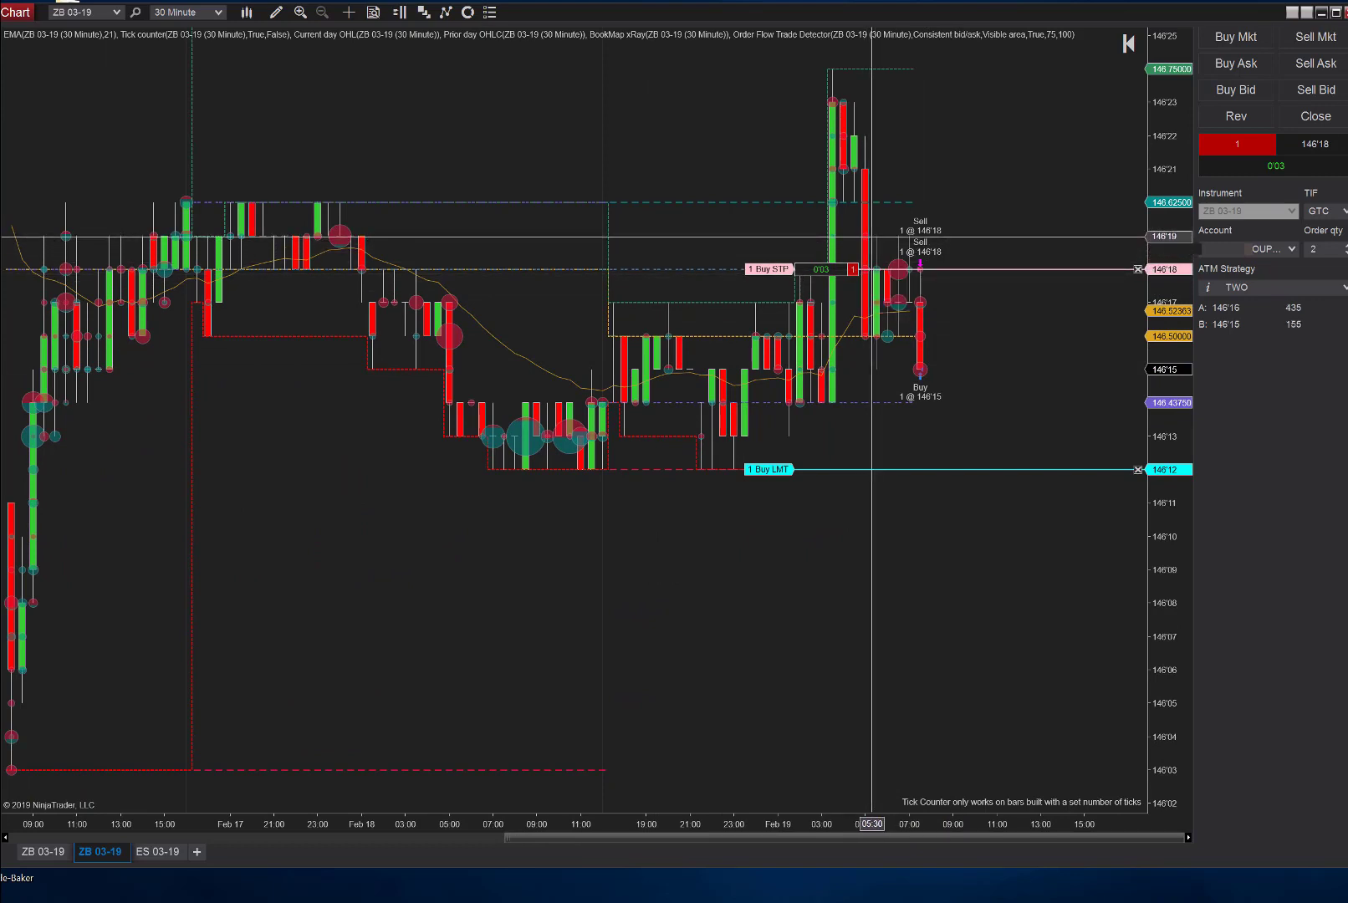
{"action": "mouse_move", "coordinate": [891, 248]}
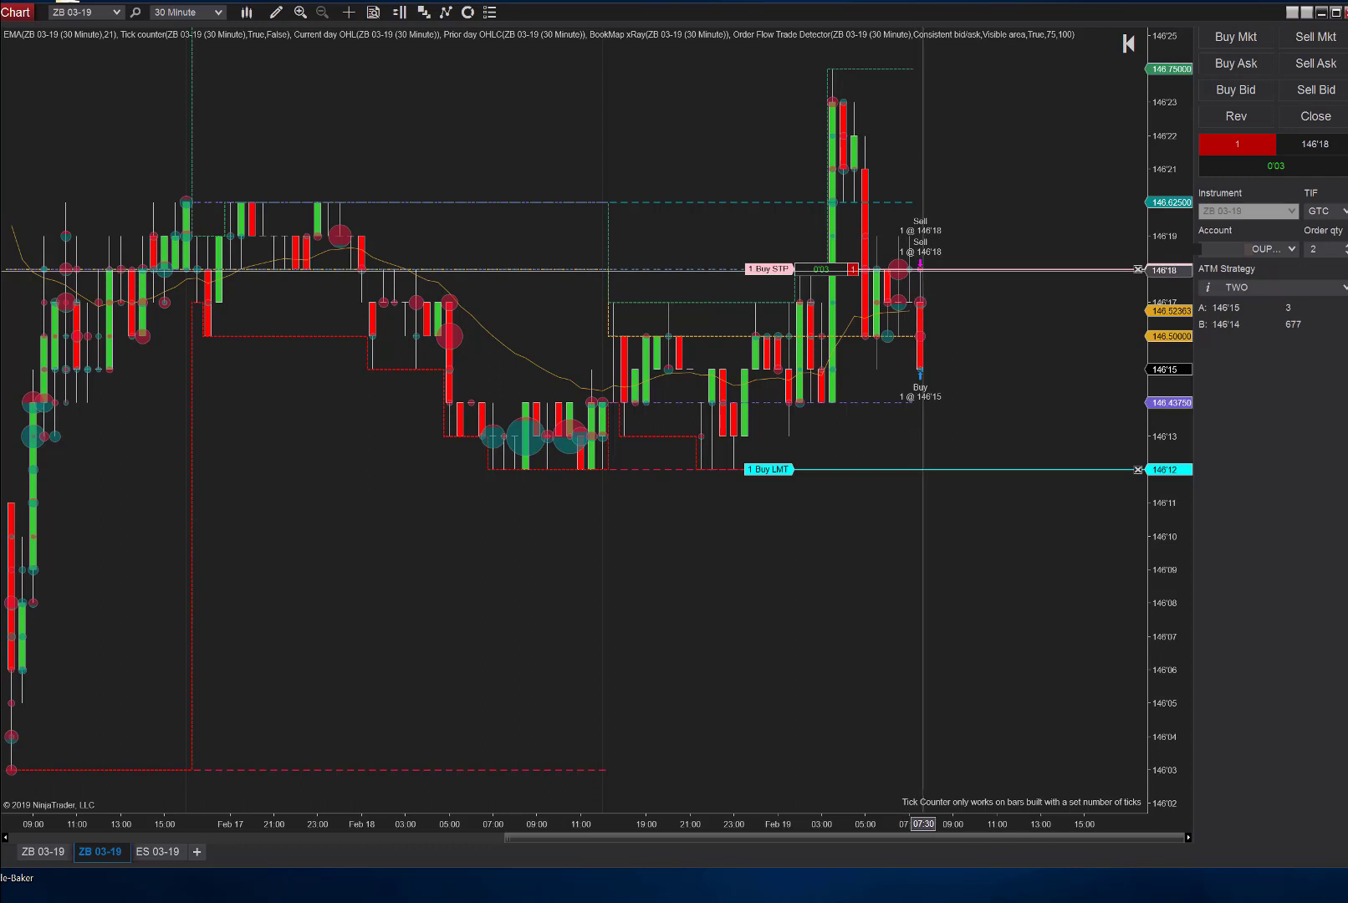
{"action": "mouse_move", "coordinate": [912, 266]}
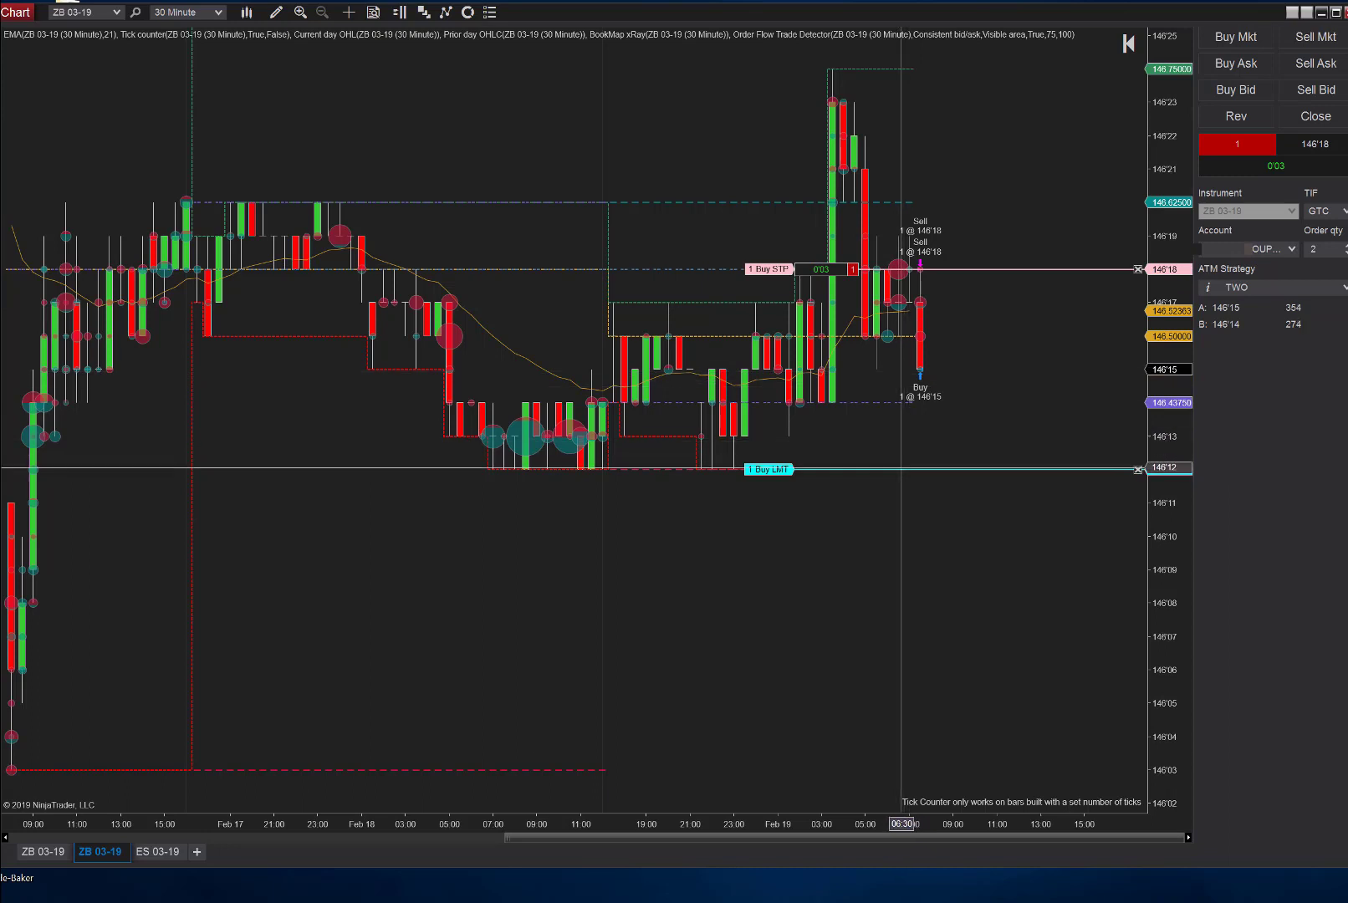
{"action": "mouse_move", "coordinate": [898, 493]}
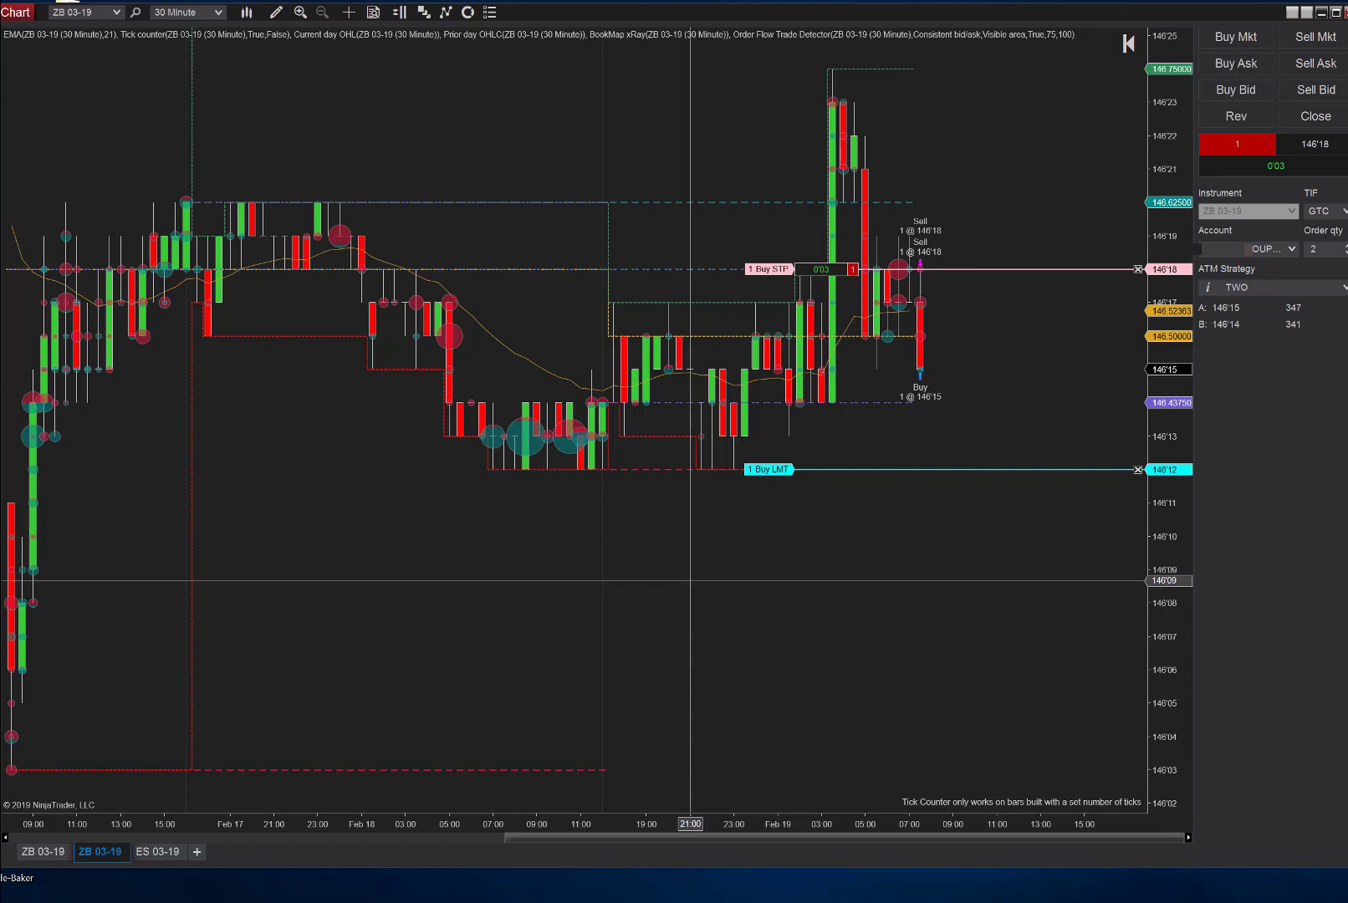
{"action": "mouse_move", "coordinate": [777, 507]}
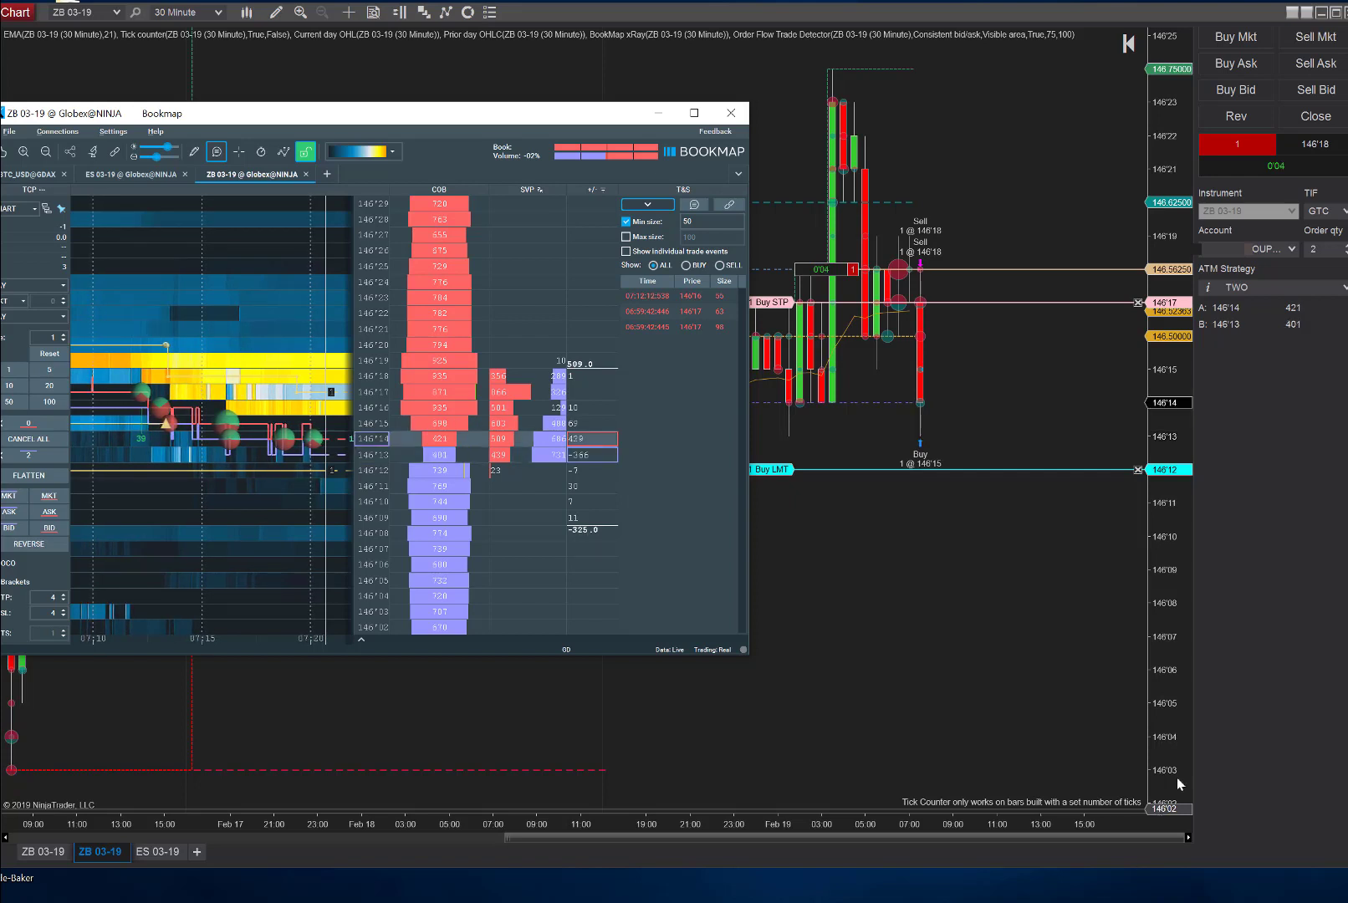
Step: Return the ZB 03-19 chart to the front after checking Bookmap's order book and heatmap
{"action": "left_click", "coordinate": [729, 112]}
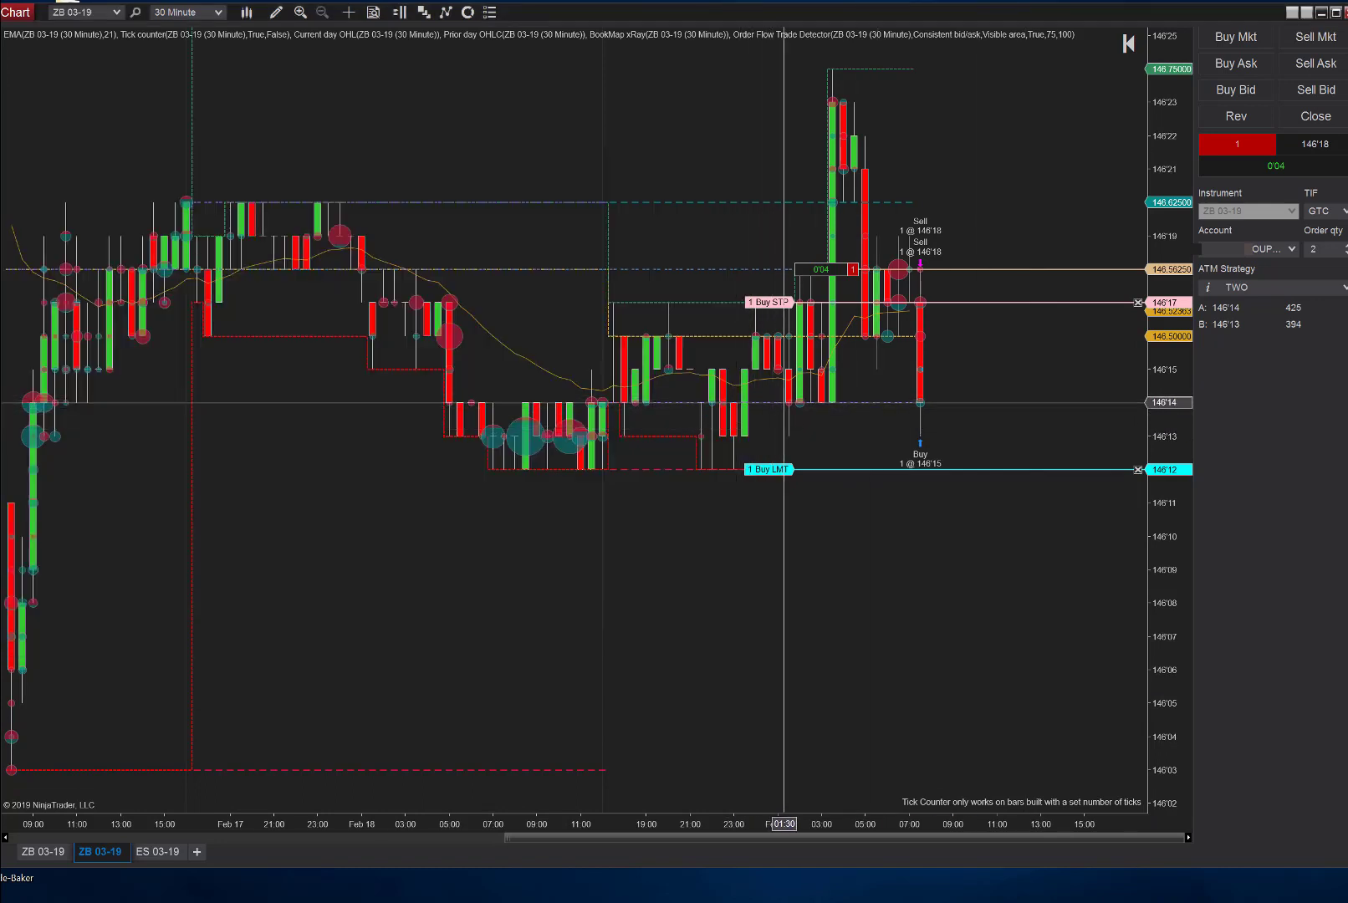
{"action": "mouse_move", "coordinate": [915, 403]}
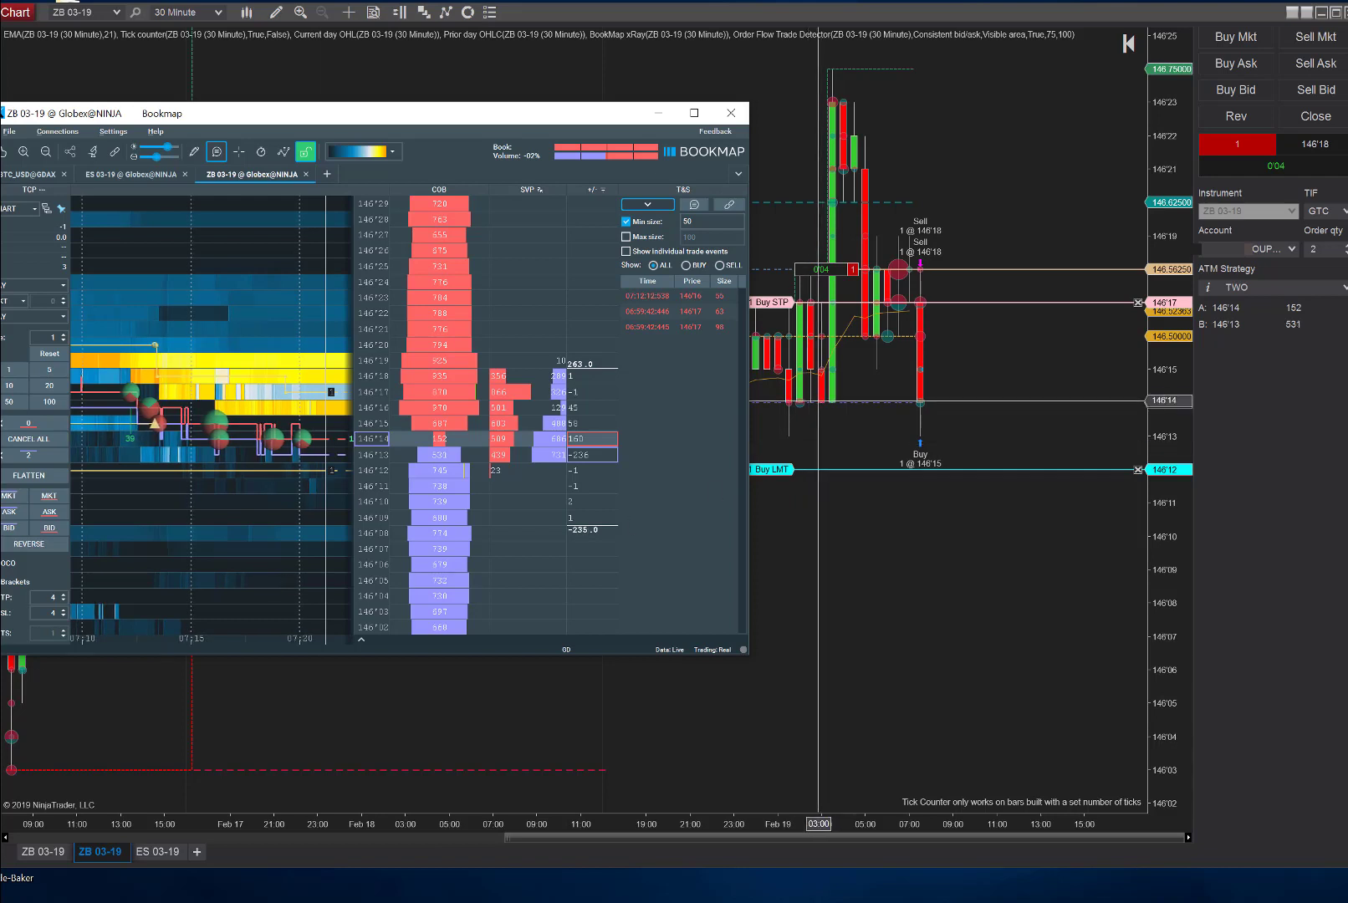
{"action": "left_click", "coordinate": [729, 112]}
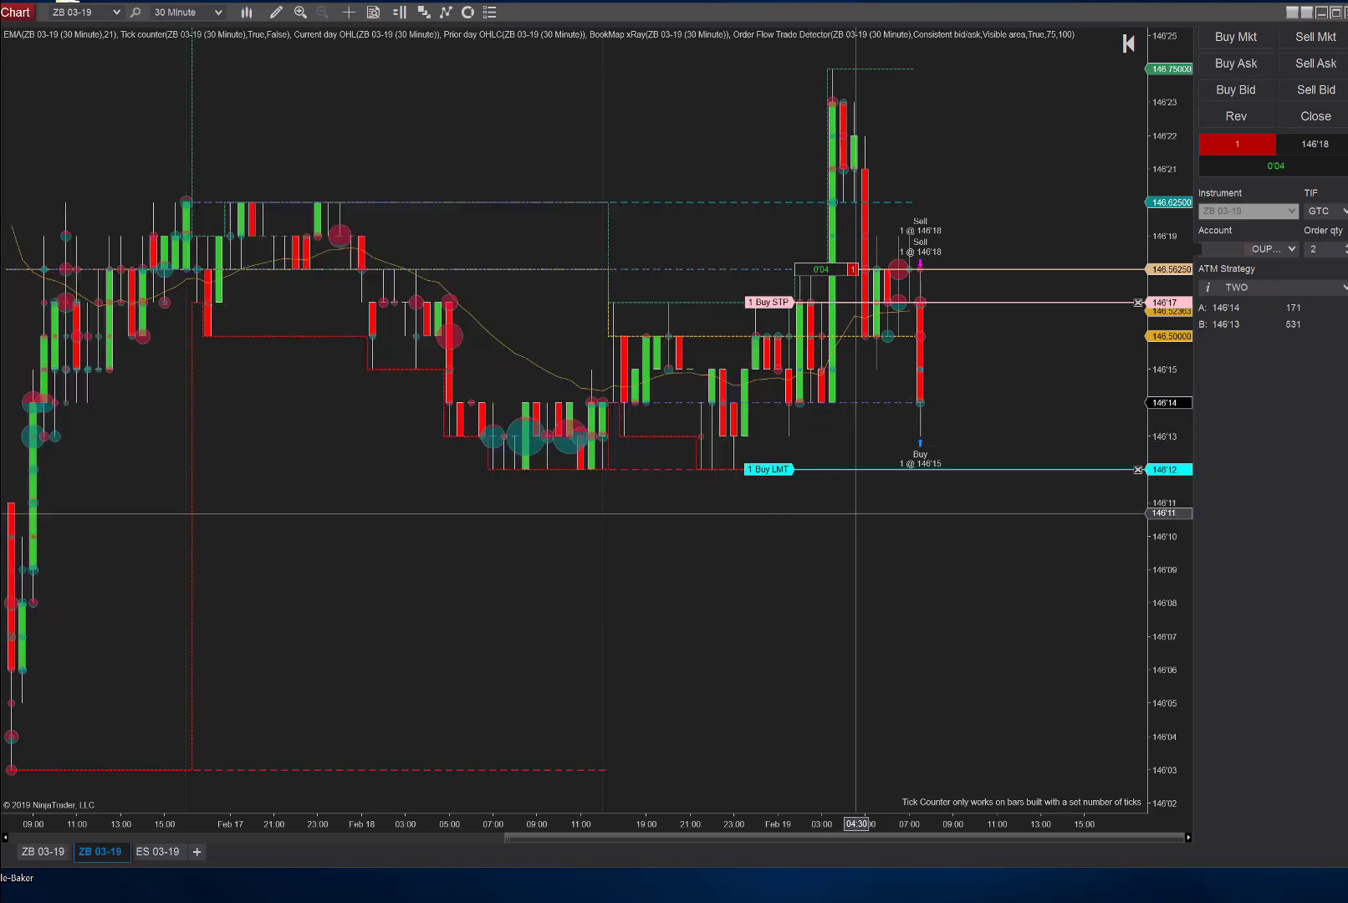
{"action": "mouse_move", "coordinate": [754, 823]}
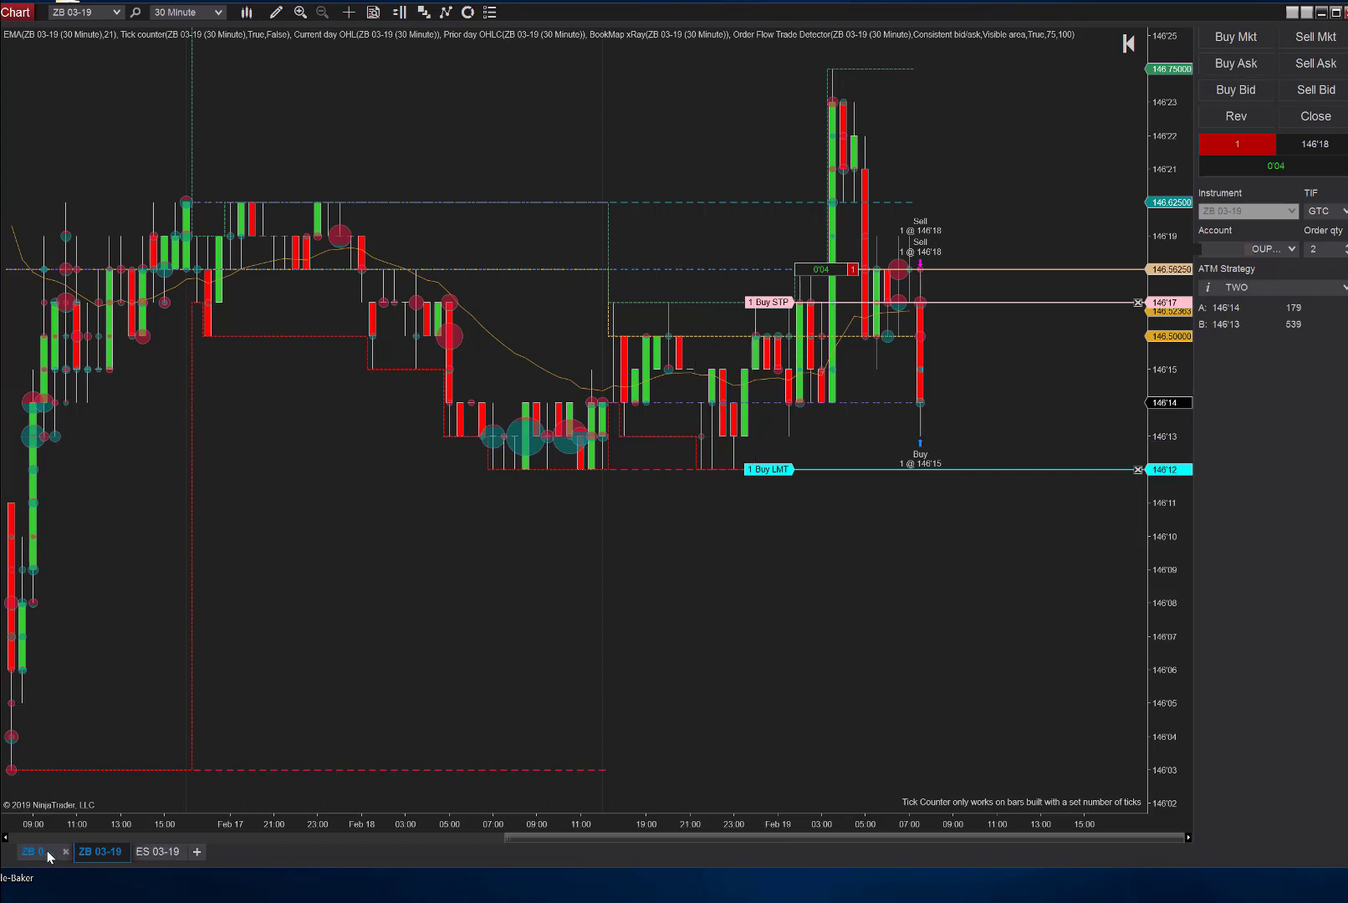
Step: View the 5-minute ZB 03-19 chart briefly, then return to the 30-minute chart
{"action": "left_click", "coordinate": [185, 12]}
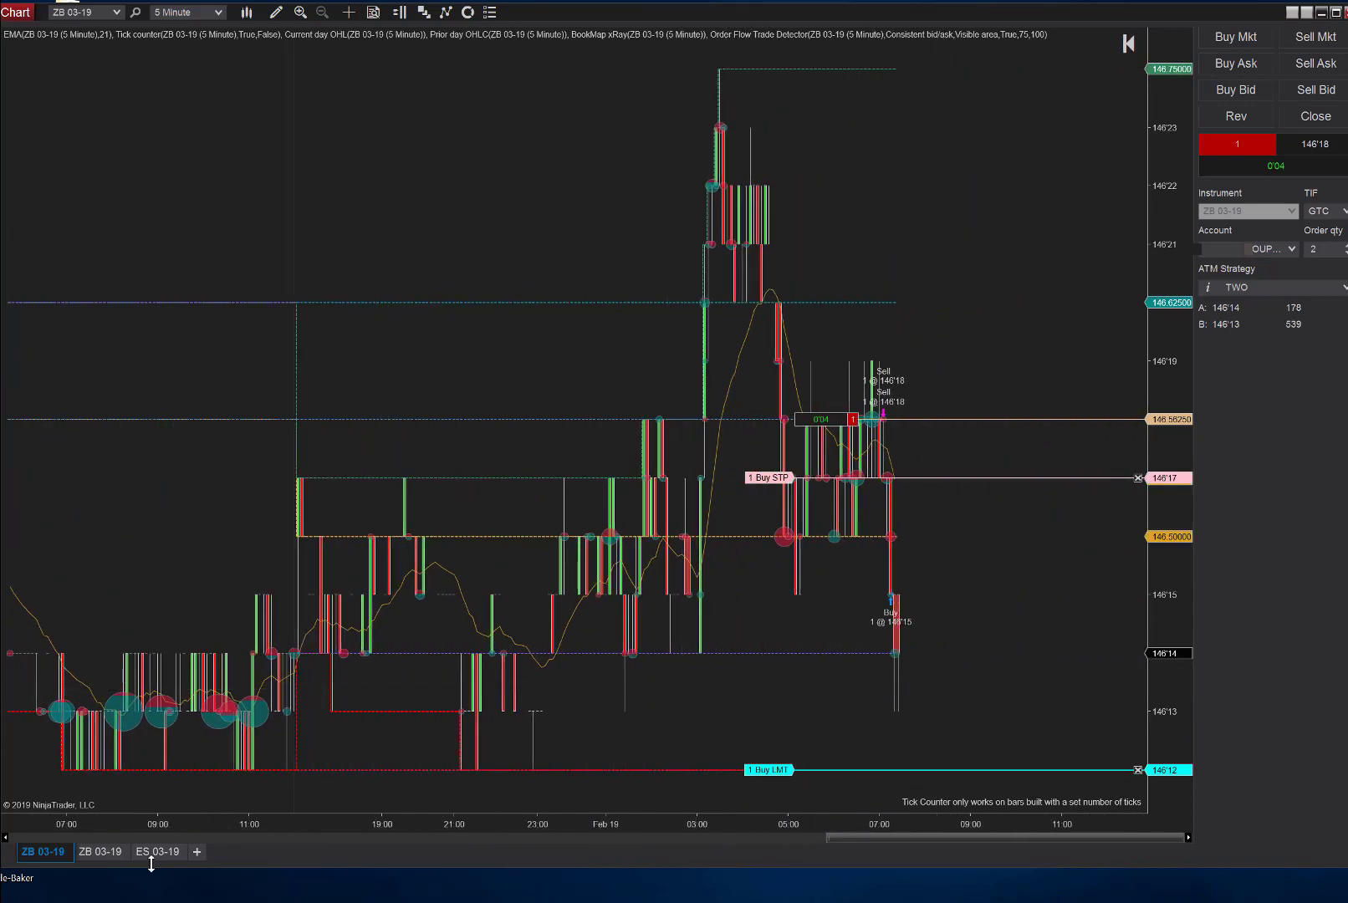
{"action": "left_click", "coordinate": [219, 12]}
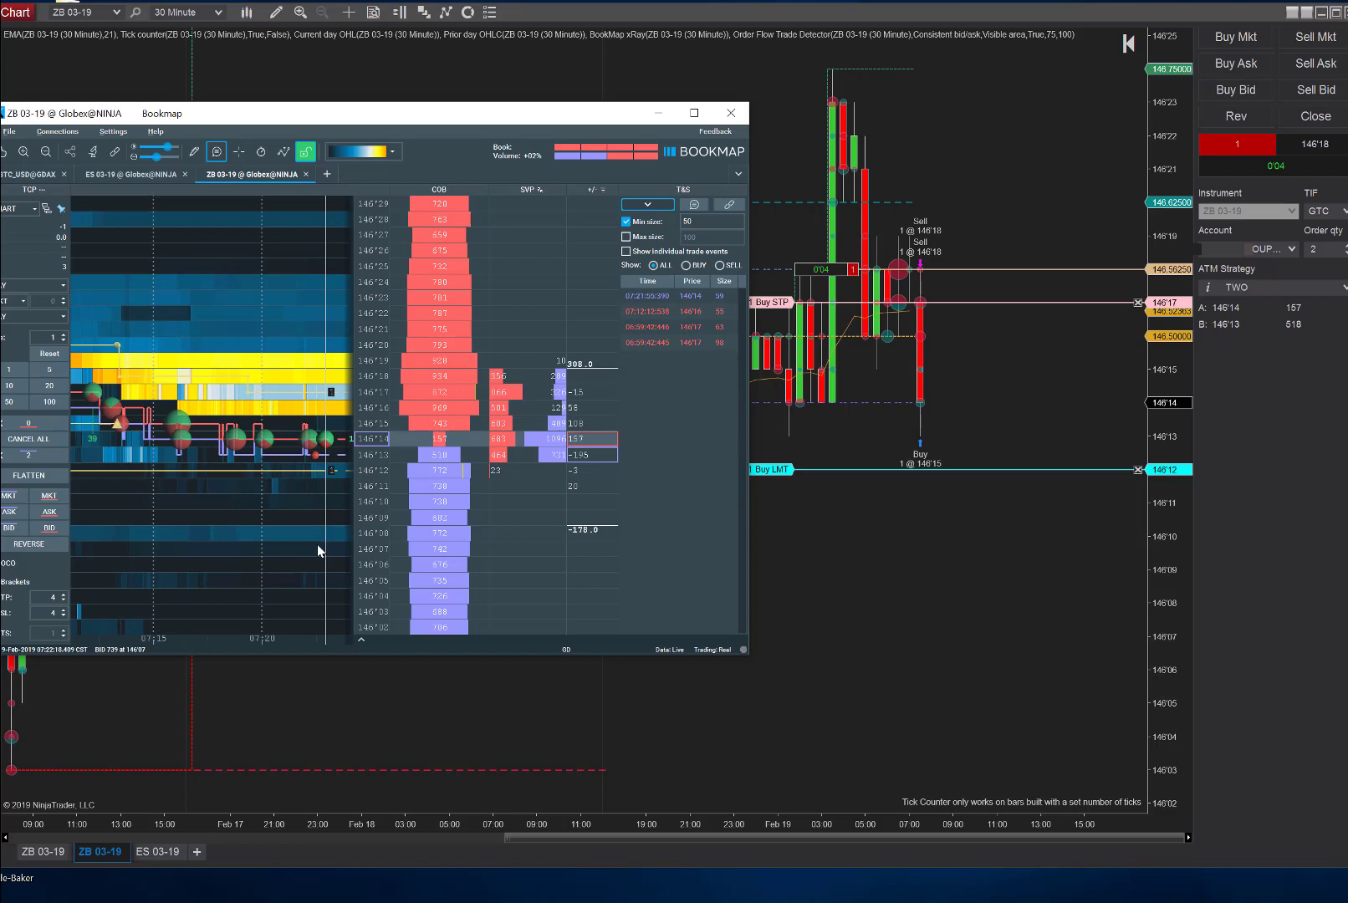
Step: Bring the 30-minute ZB 03-19 chart back in front of the Bookmap window
{"action": "left_click", "coordinate": [729, 112]}
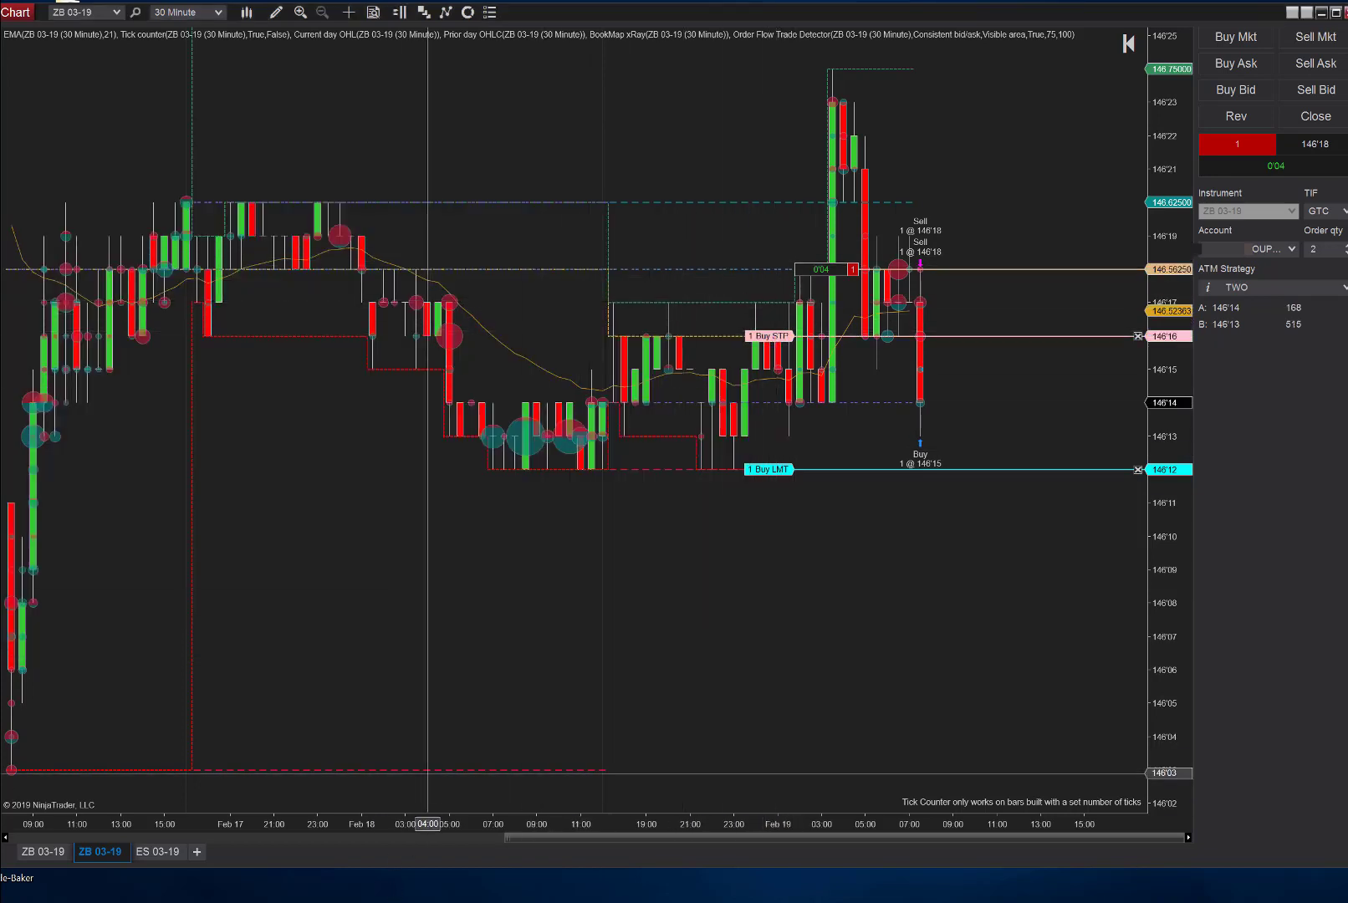
{"action": "left_click", "coordinate": [438, 896]}
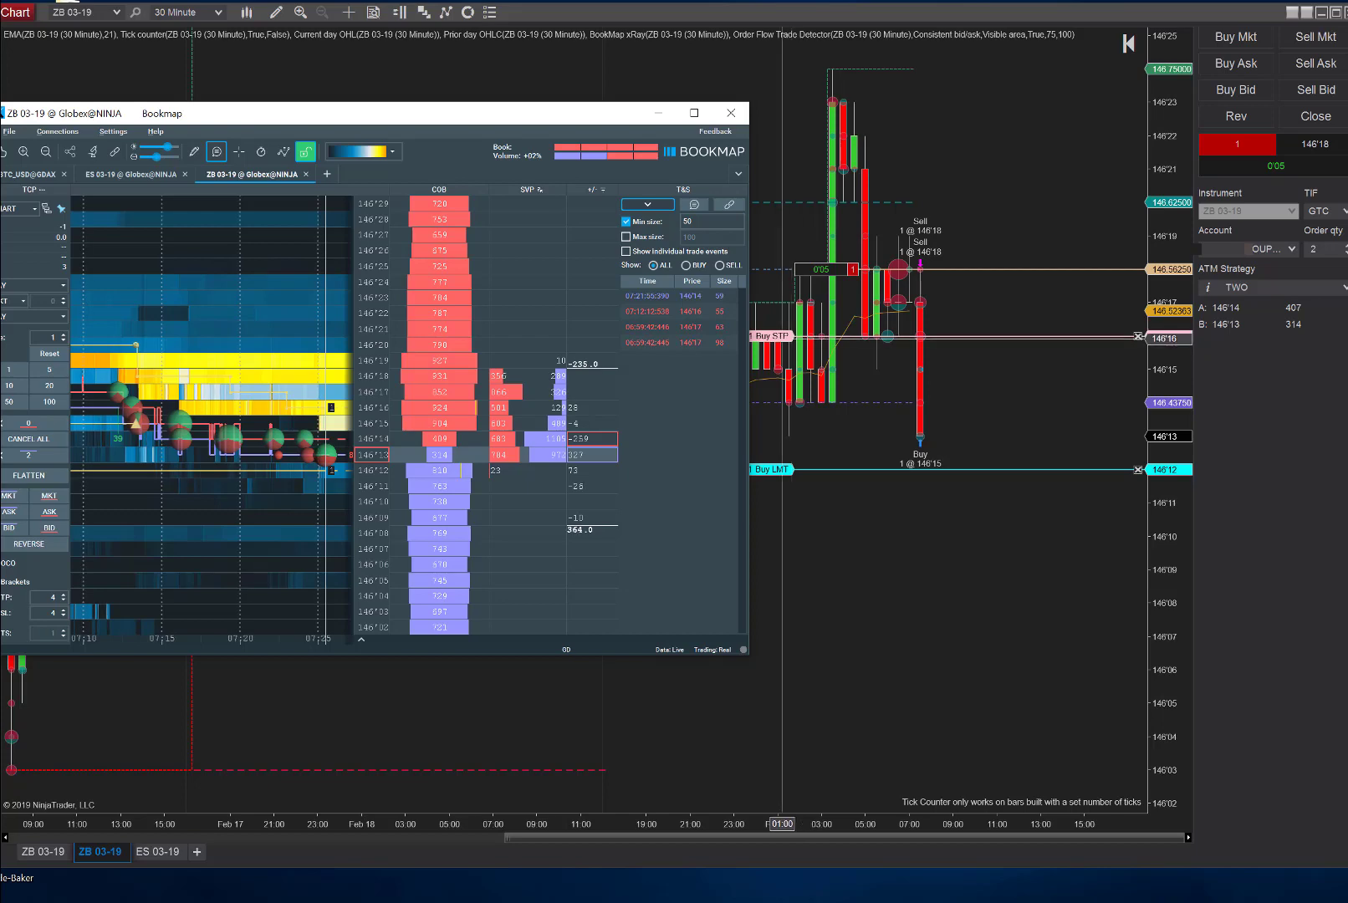
Step: Move the short's protective buy stop down one tick to 146'15
{"action": "left_click", "coordinate": [729, 112]}
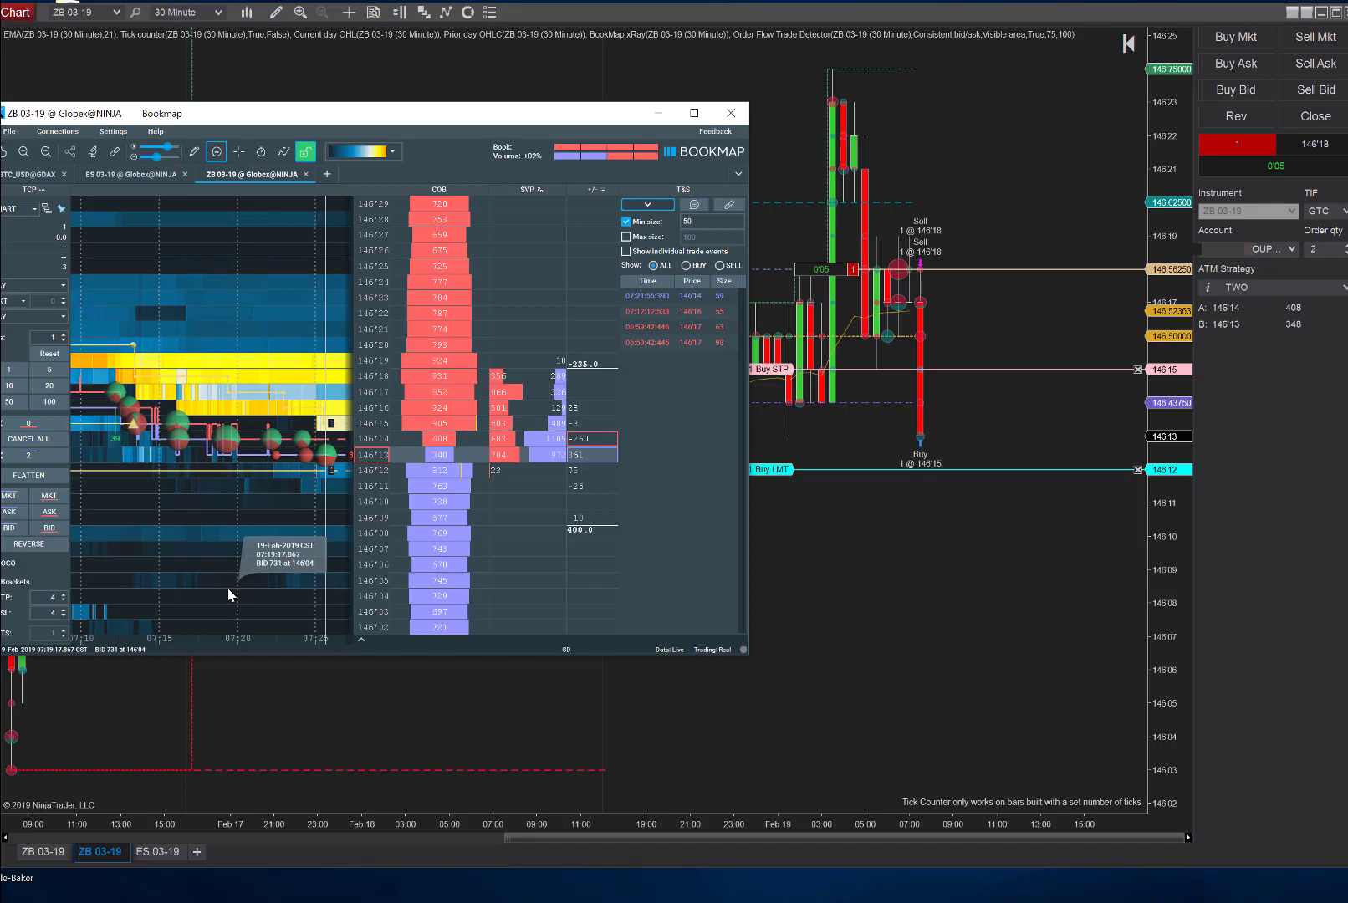
{"action": "left_click", "coordinate": [729, 112]}
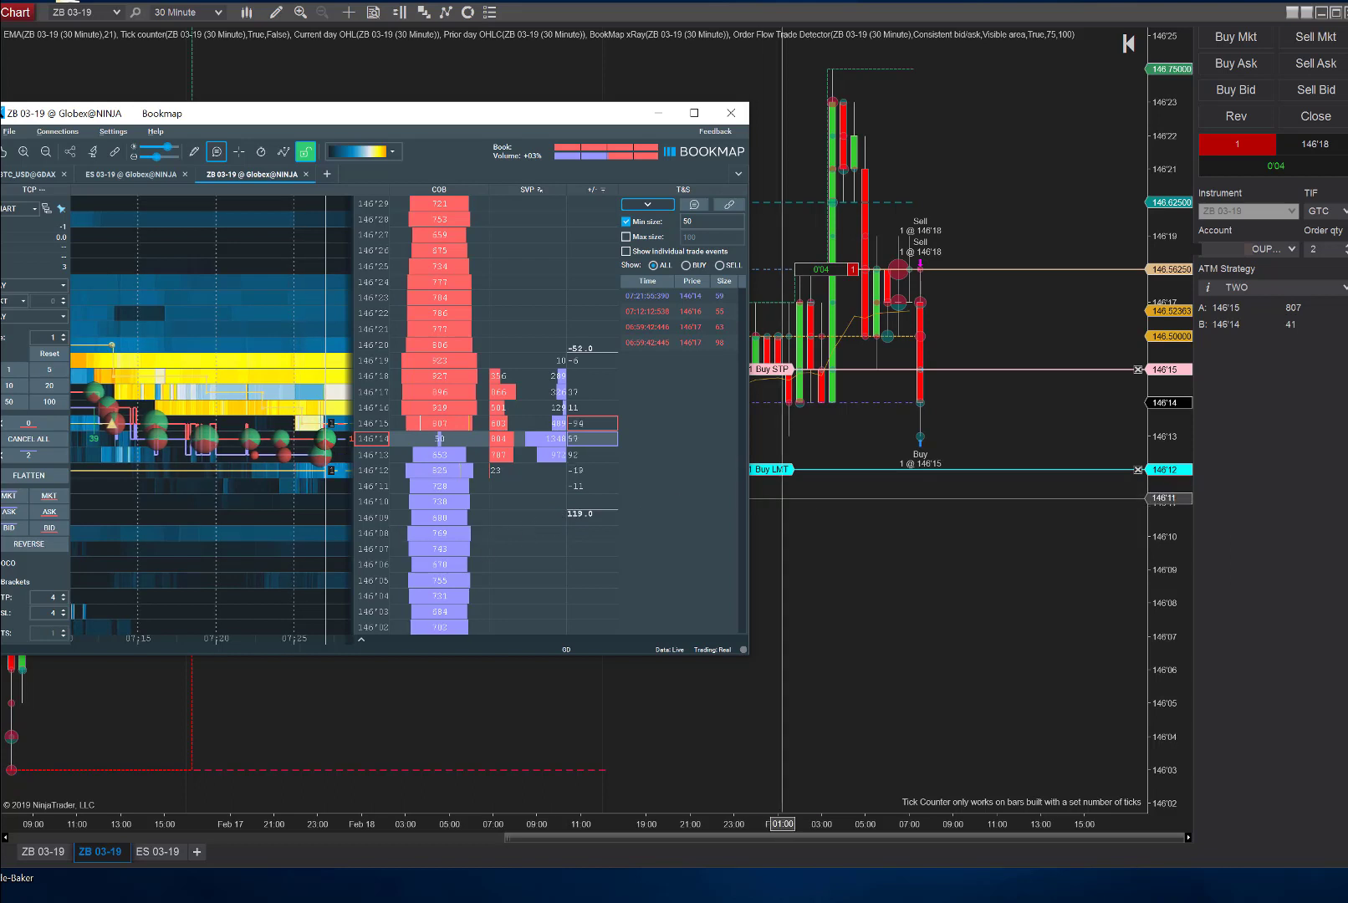
Step: Trail the buy stop to 146'14 so it fills and leaves the account flat
{"action": "left_click", "coordinate": [729, 112]}
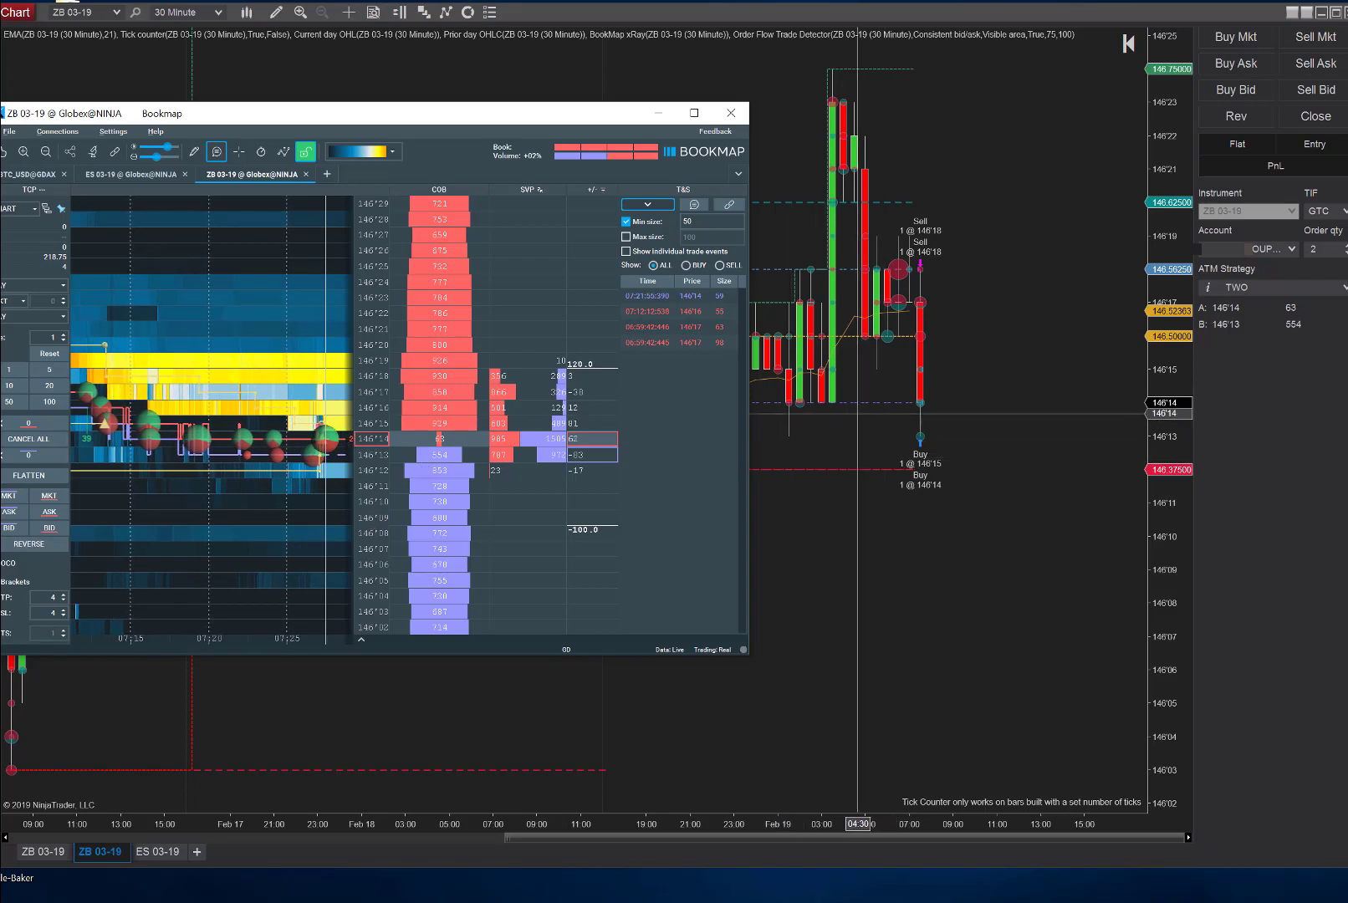
{"action": "mouse_move", "coordinate": [922, 709]}
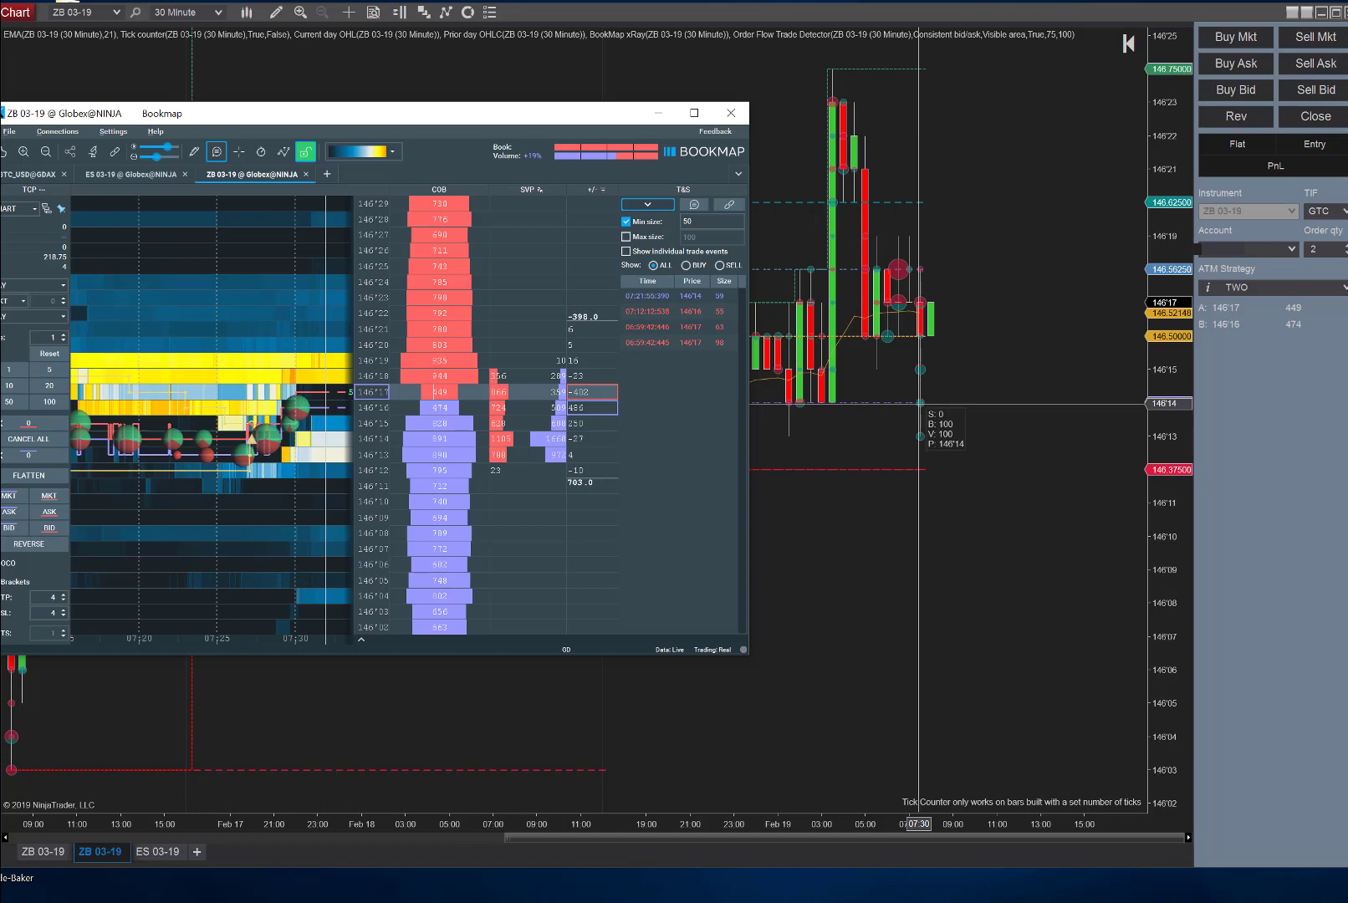
{"action": "mouse_move", "coordinate": [909, 433]}
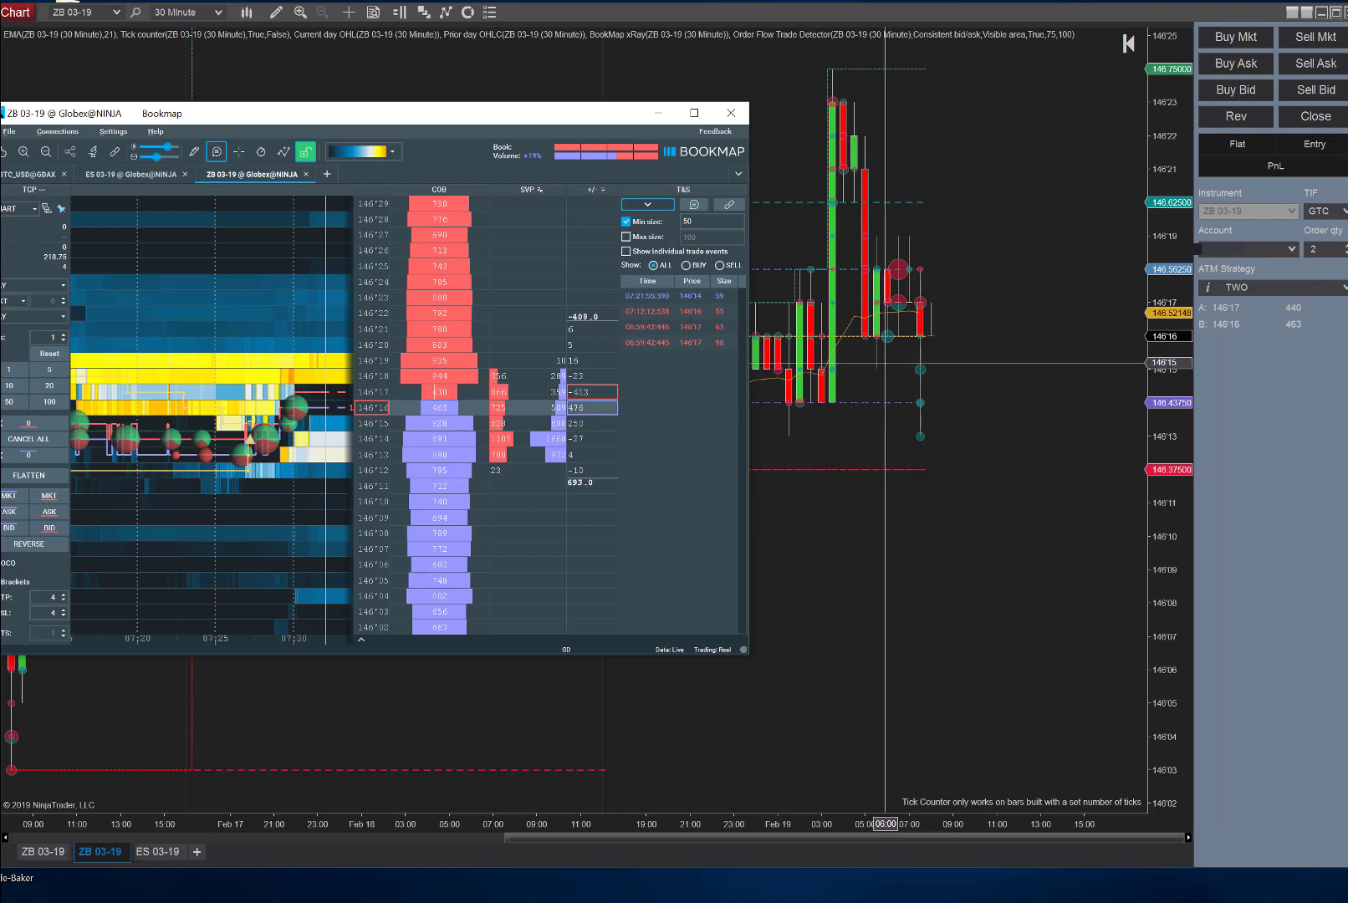
{"action": "mouse_move", "coordinate": [913, 303]}
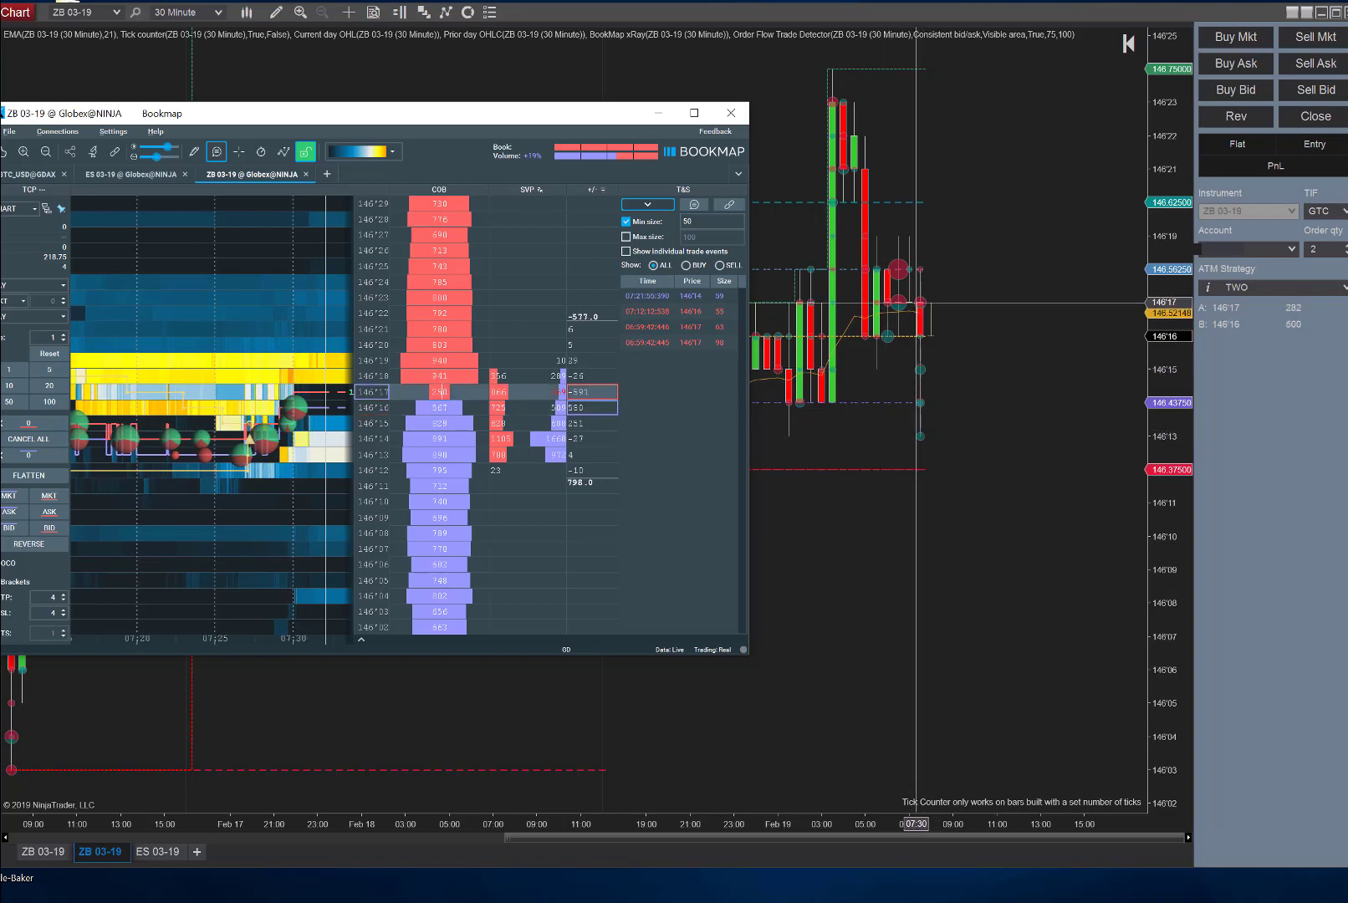